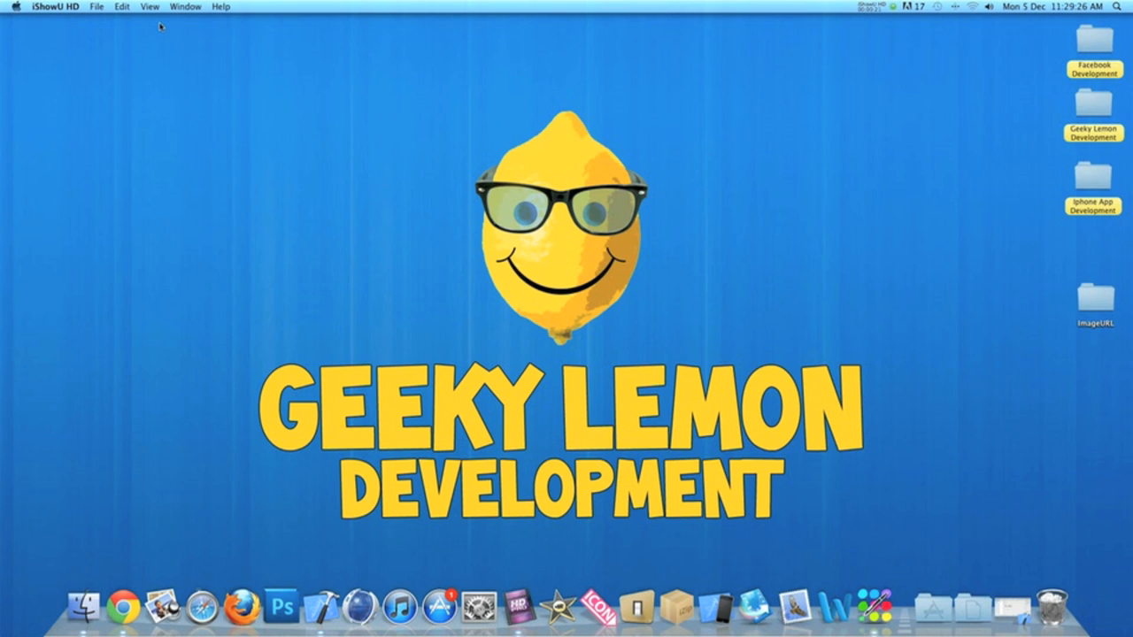
{"action": "mouse_move", "coordinate": [694, 187]}
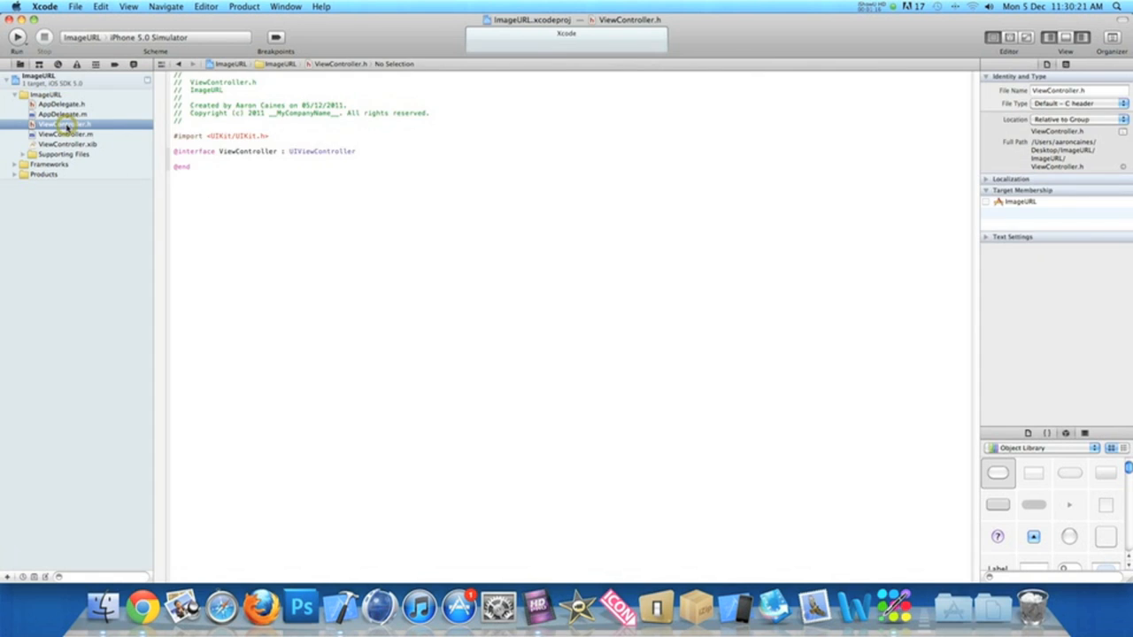
Step: Declare IBOutlet UIImageView *imageview; inside braces in the ViewController interface
{"action": "left_click", "coordinate": [358, 150]}
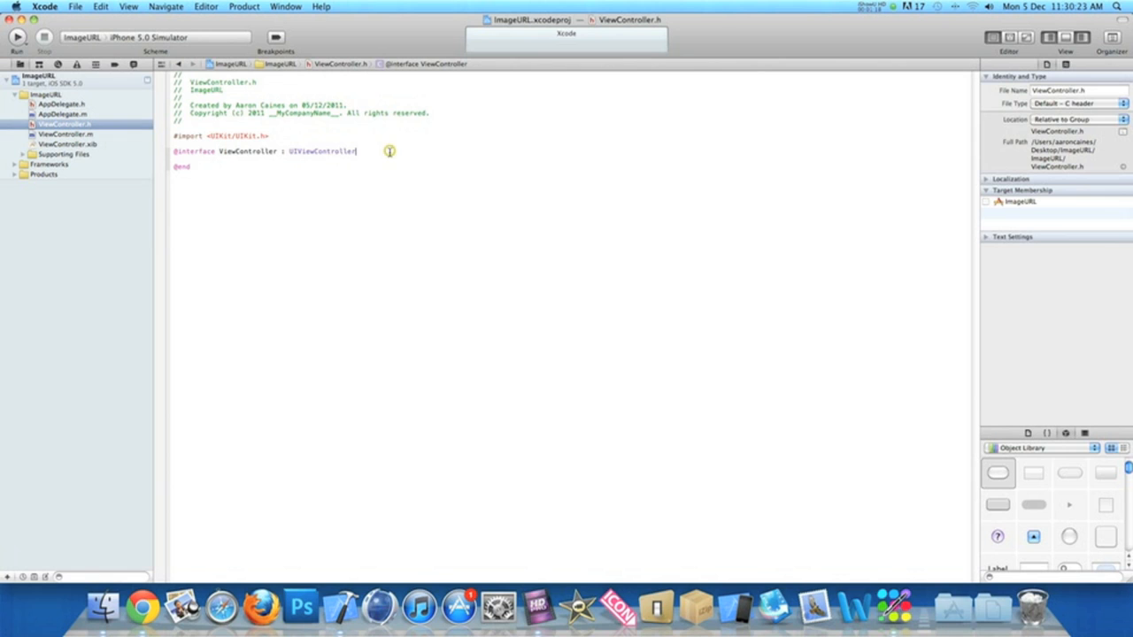
{"action": "type", "text": "{"}
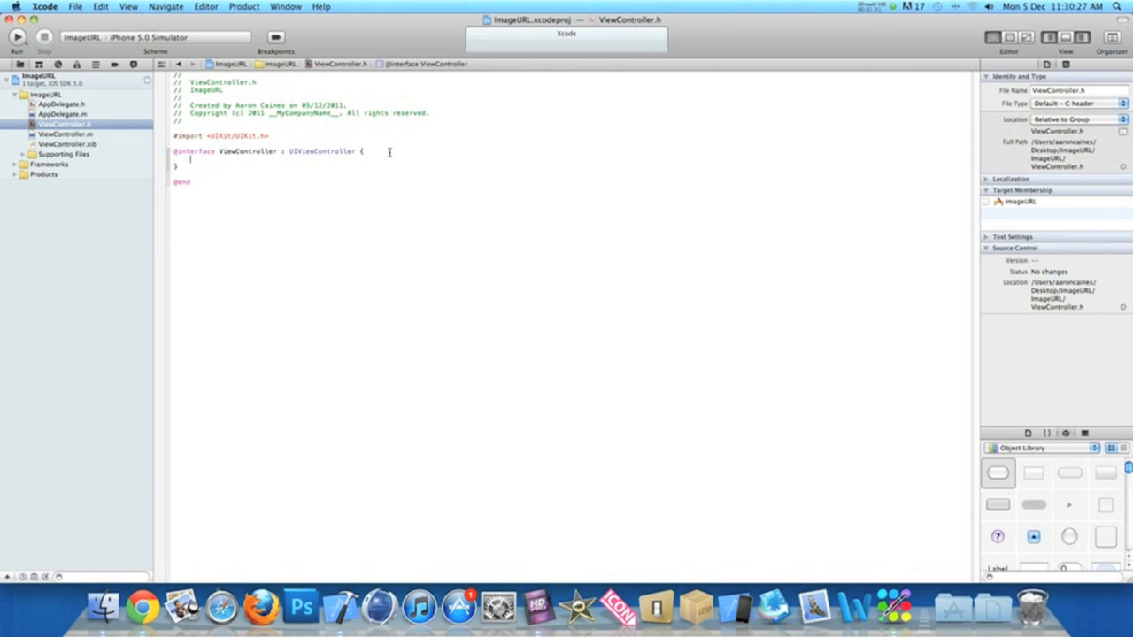
{"action": "key", "text": "Return"}
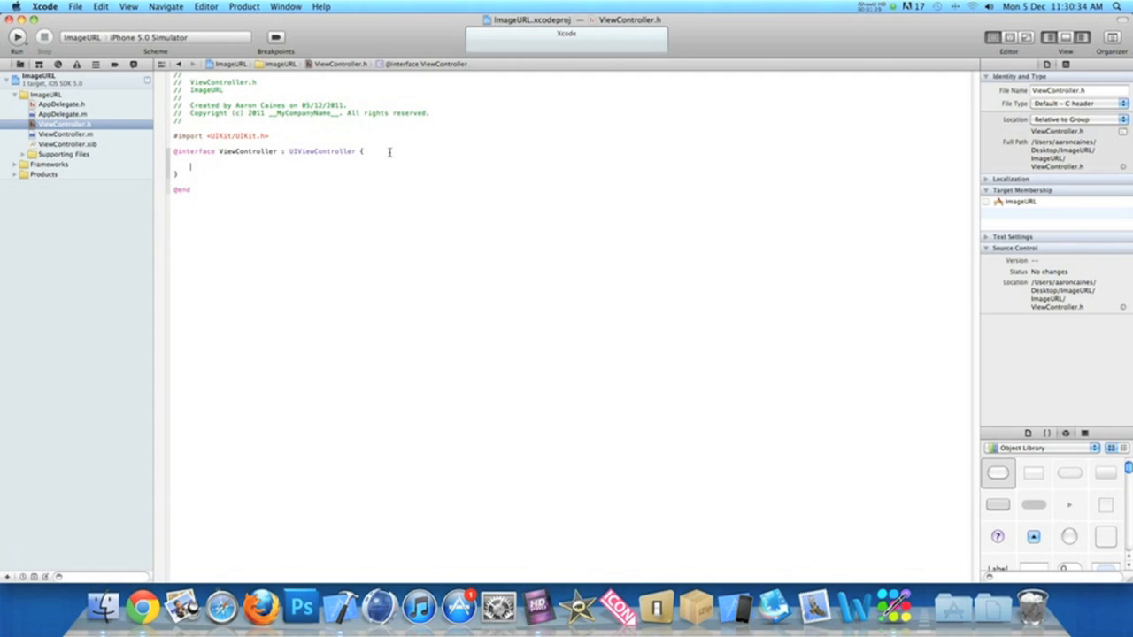
{"action": "type", "text": "I"}
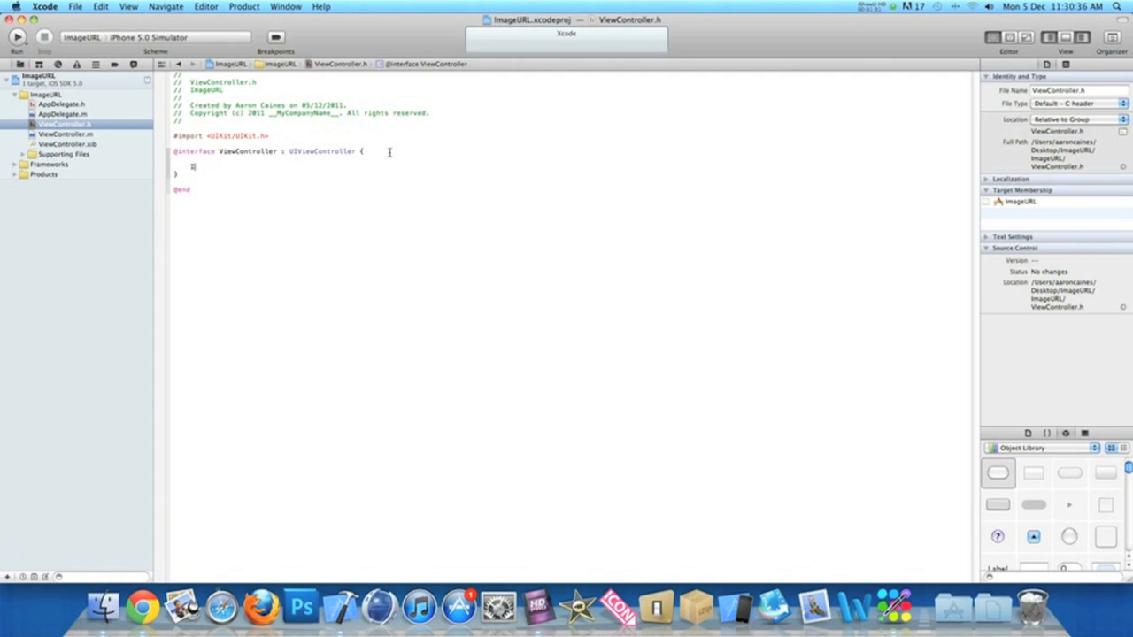
{"action": "type", "text": "IBOutlet UIIm"}
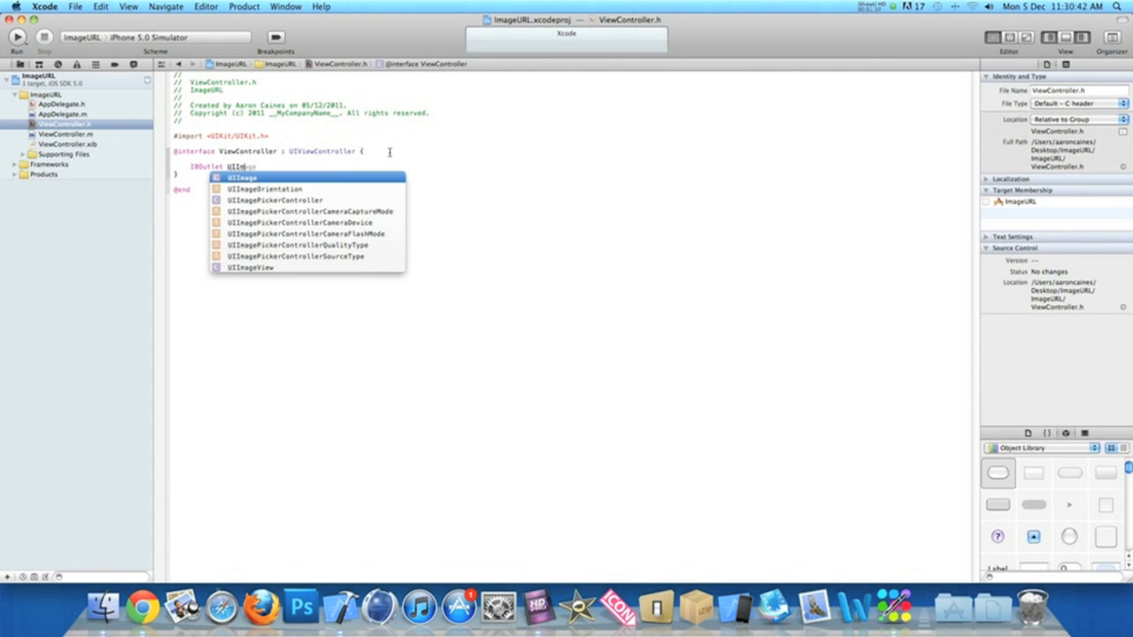
{"action": "left_click", "coordinate": [254, 265]}
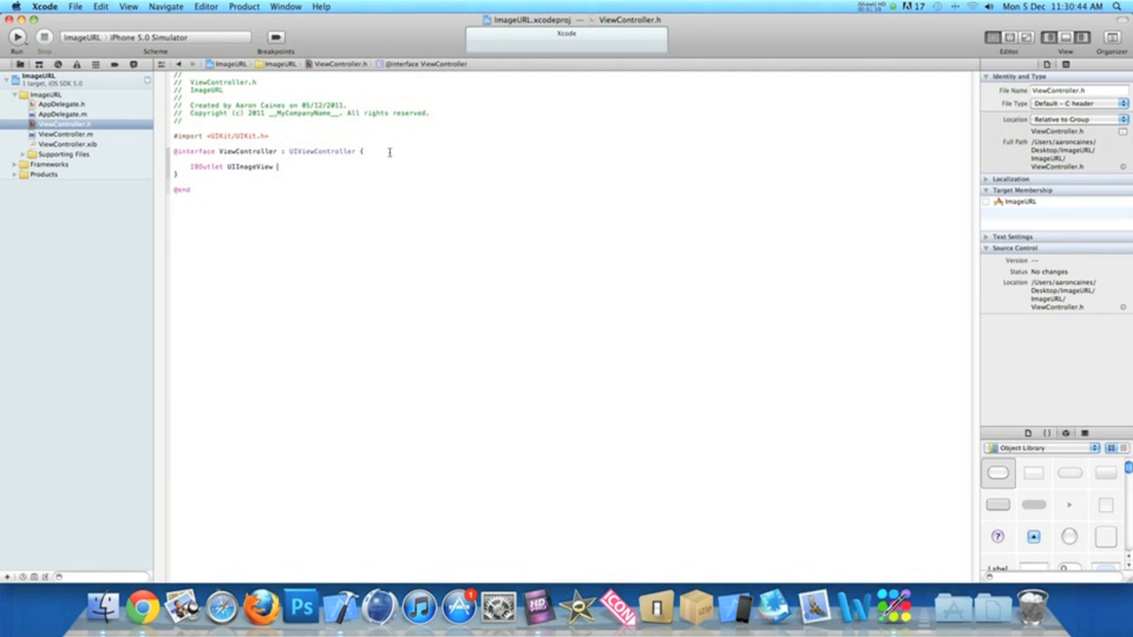
{"action": "type", "text": "="}
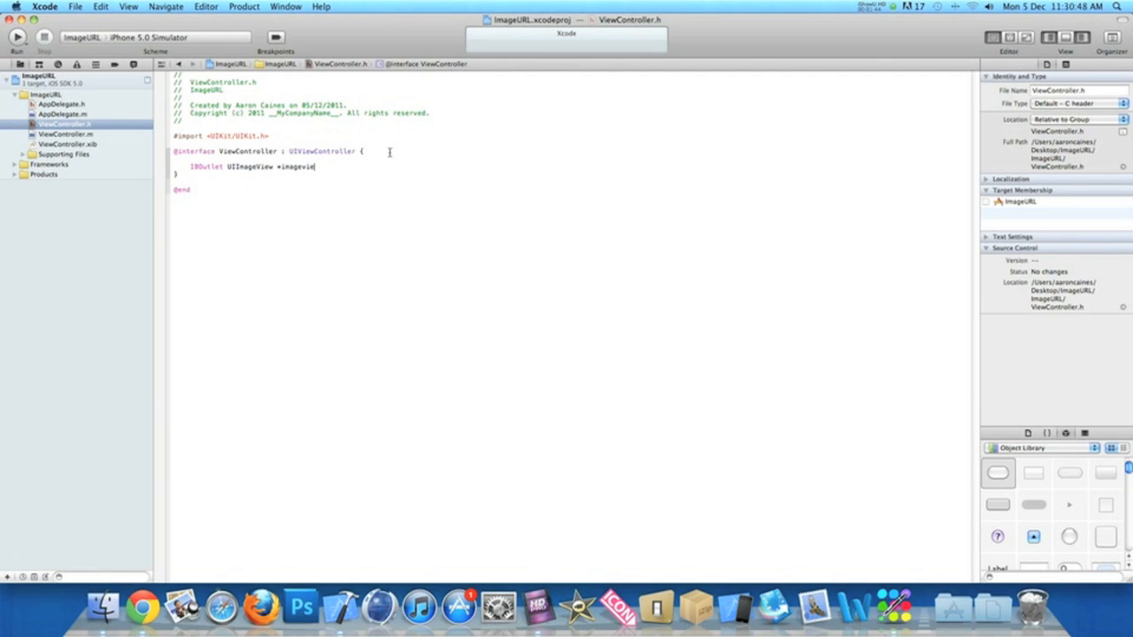
{"action": "type", "text": "w;"}
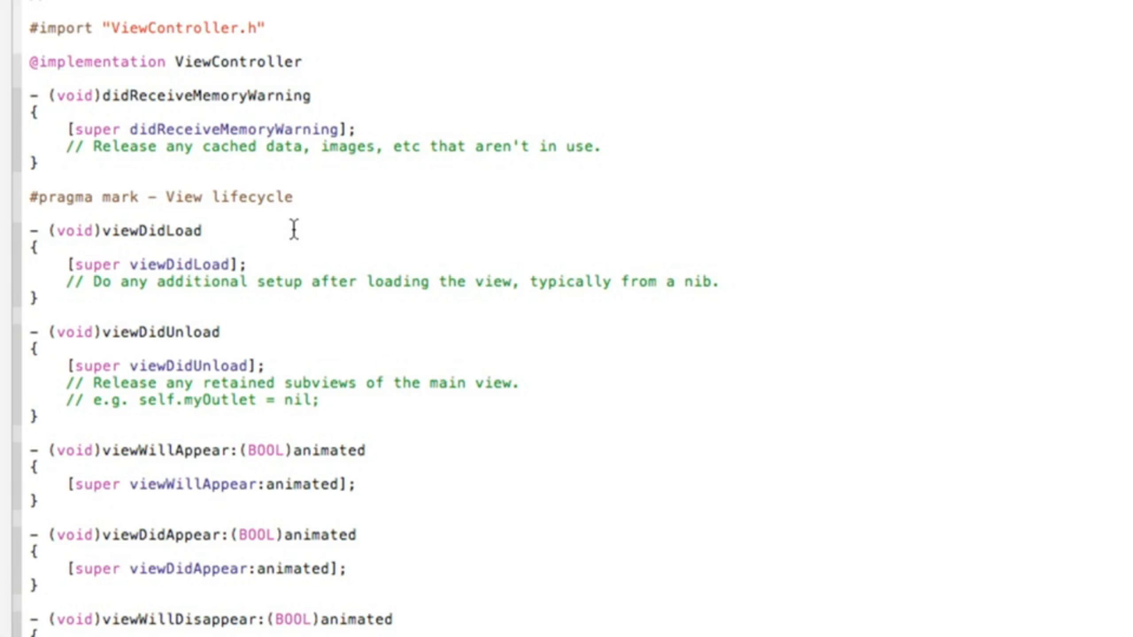
Step: Begin the viewDidLoad statement imageview.image = [UIImage imageWithData: using autocomplete
{"action": "left_click", "coordinate": [251, 264]}
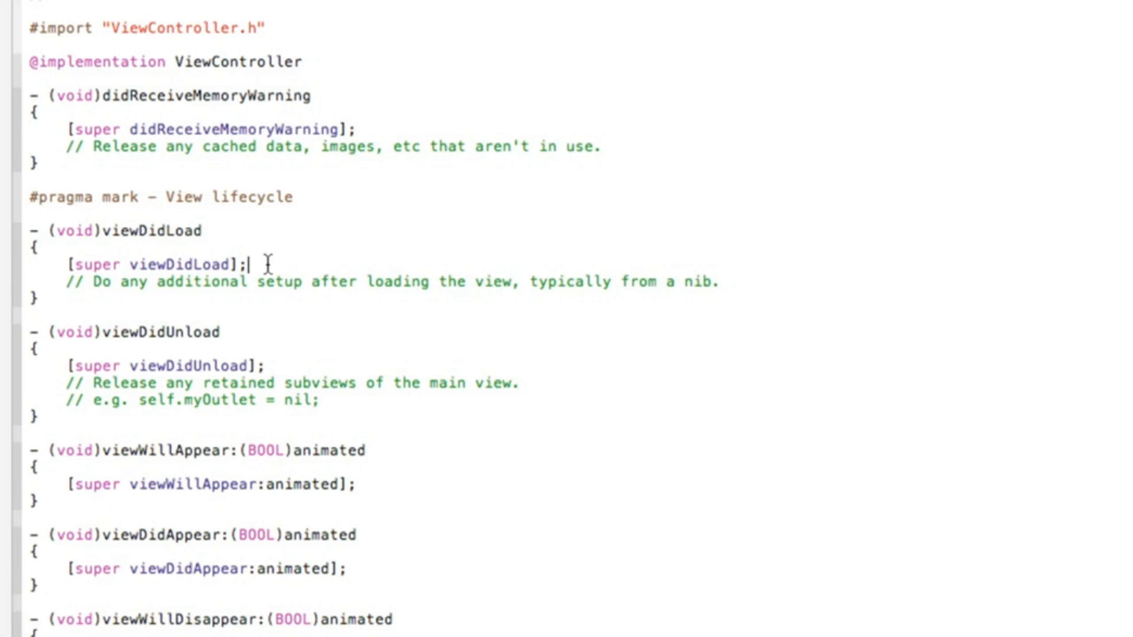
{"action": "key", "text": "Enter"}
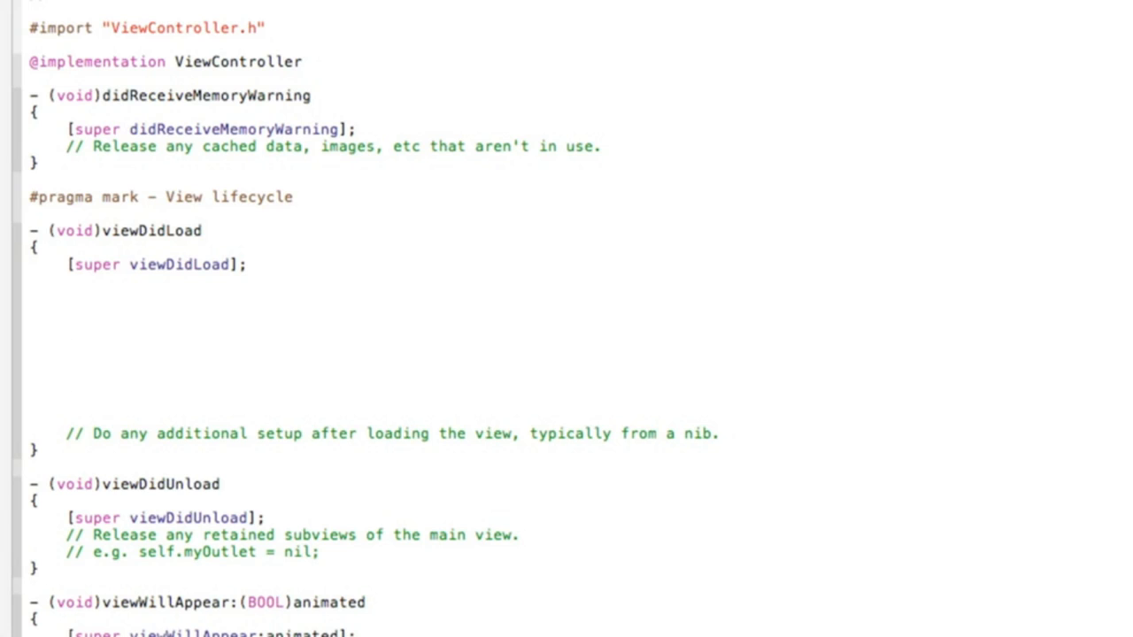
{"action": "left_click", "coordinate": [67, 315]}
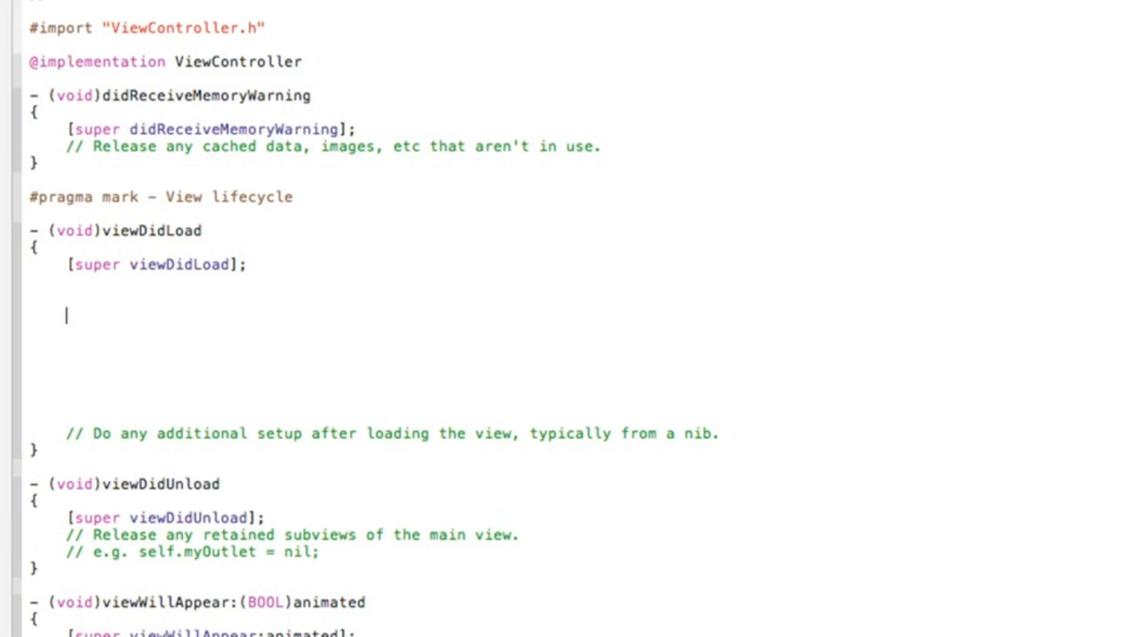
{"action": "type", "text": "imageview"}
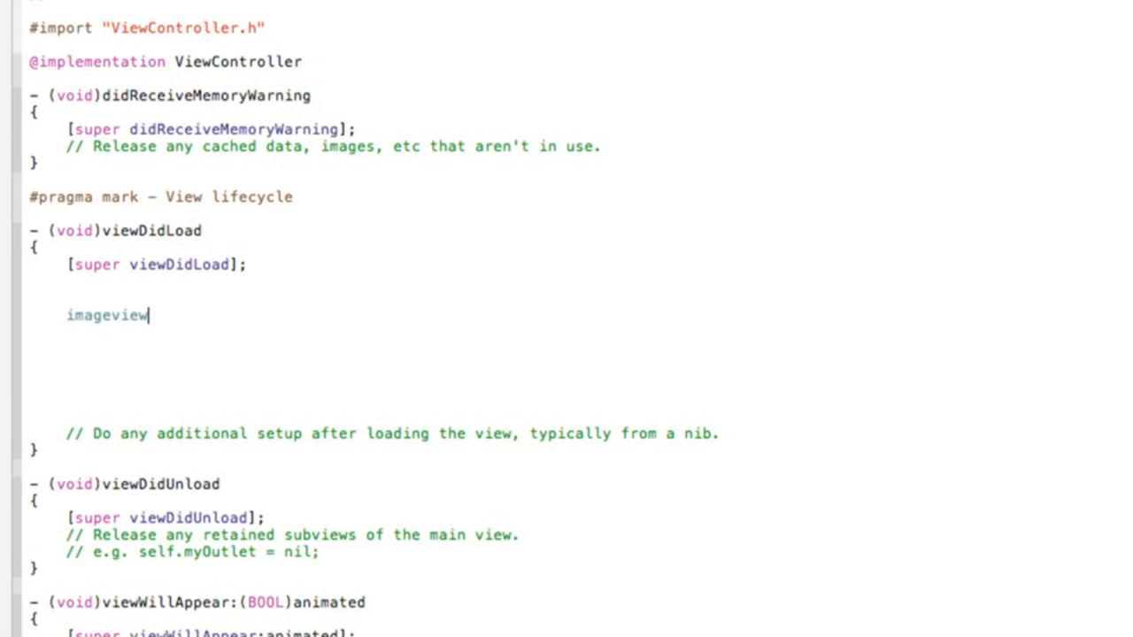
{"action": "type", "text": ".image ="}
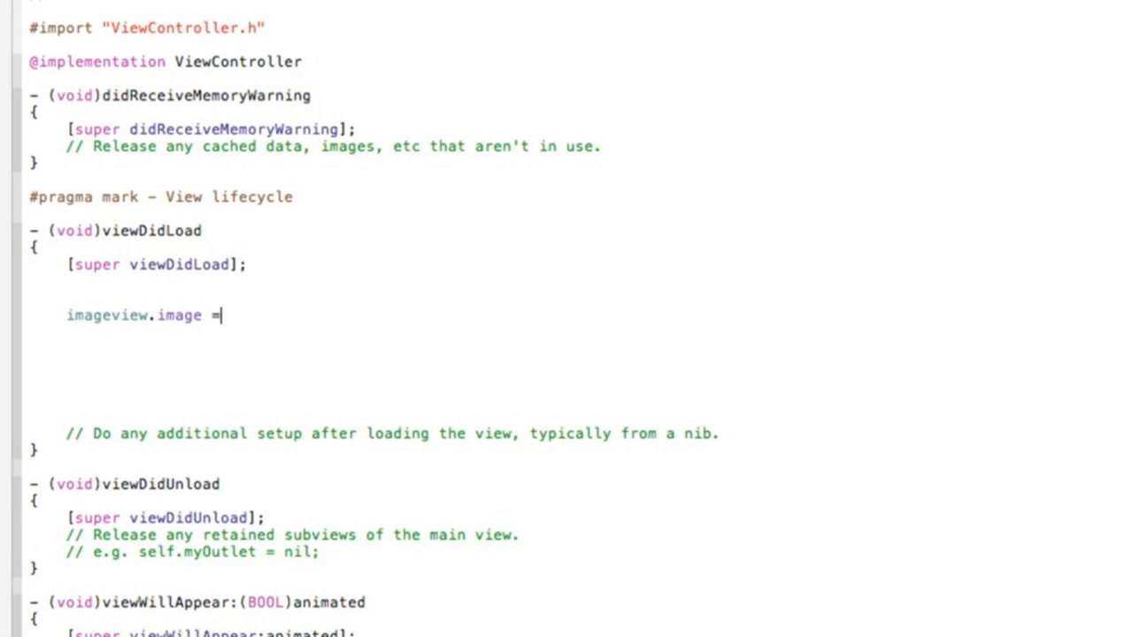
{"action": "type", "text": "["}
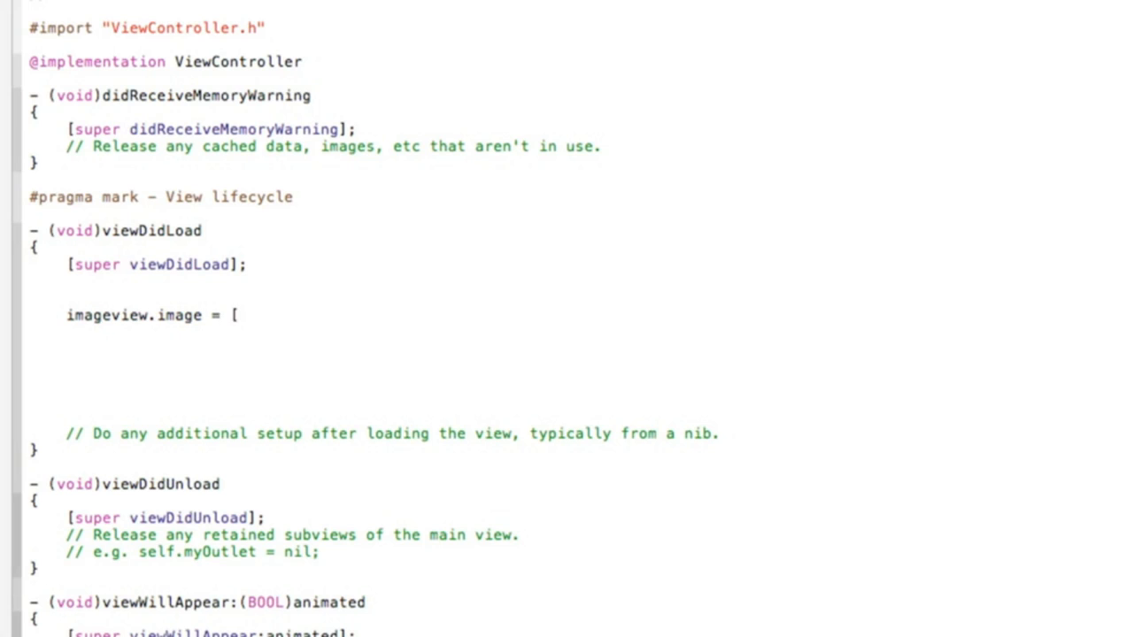
{"action": "type", "text": "UIImage"}
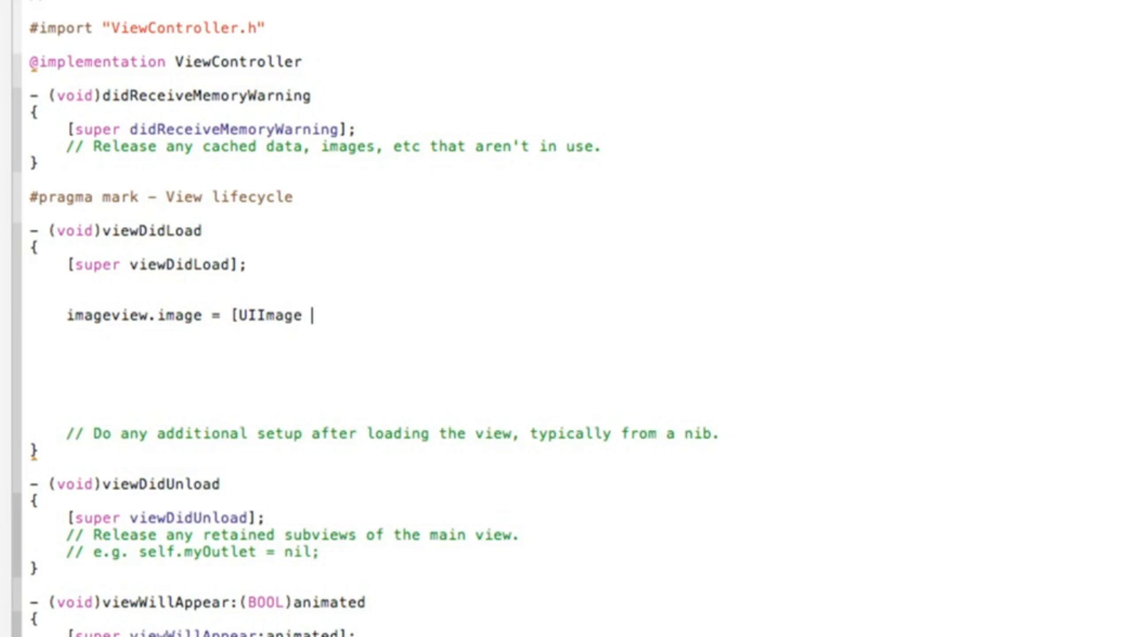
{"action": "type", "text": "im"}
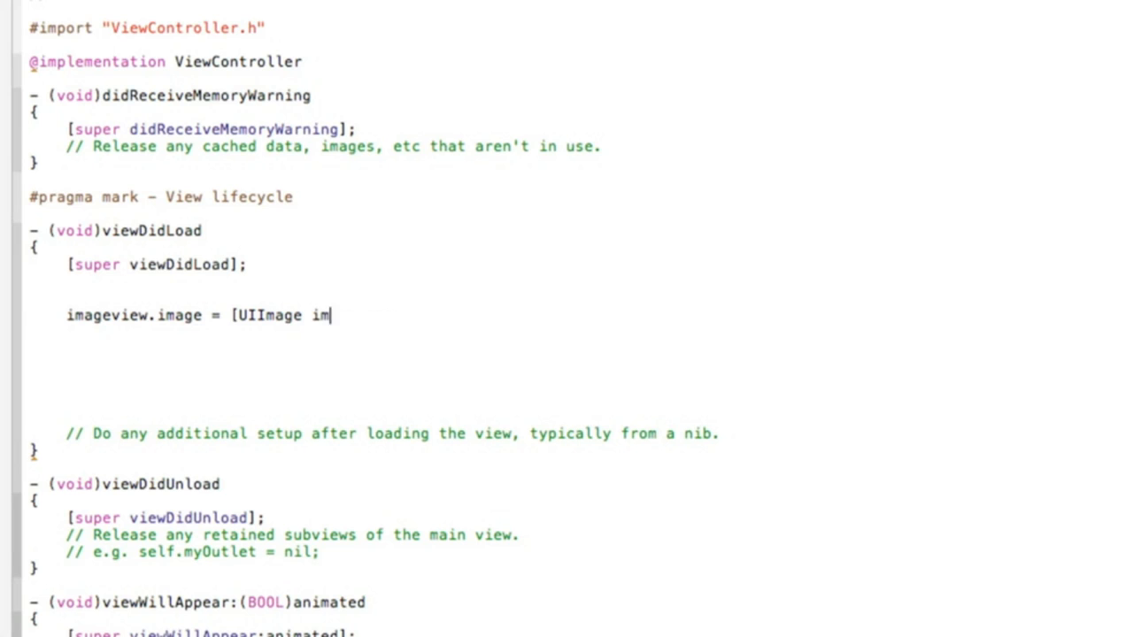
{"action": "type", "text": "ageWithData:"}
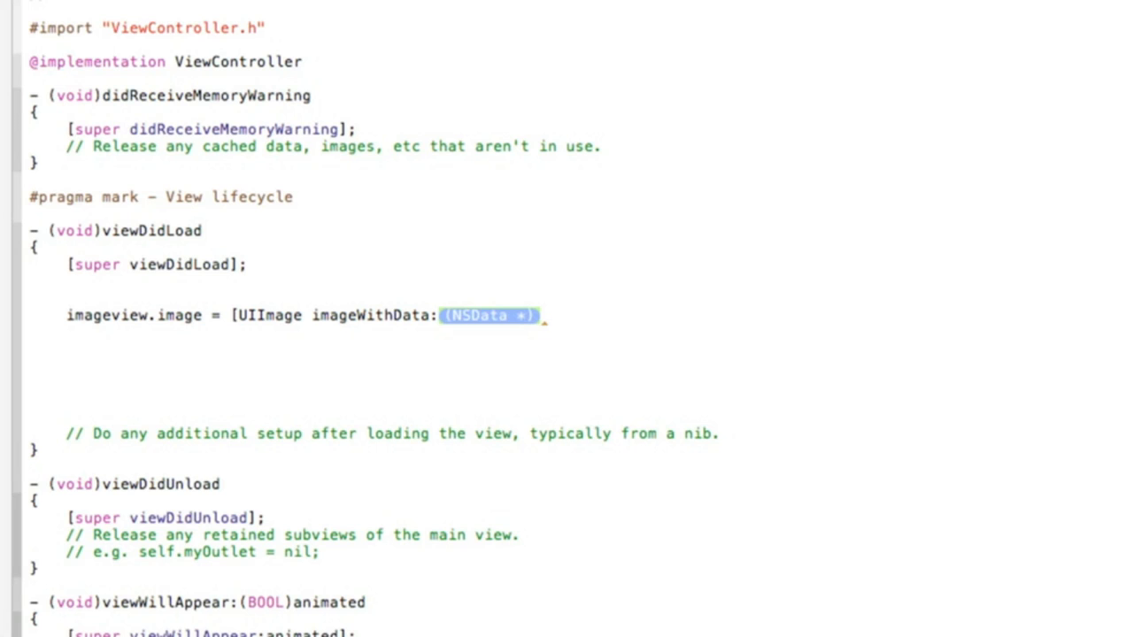
{"action": "key", "text": "Delete"}
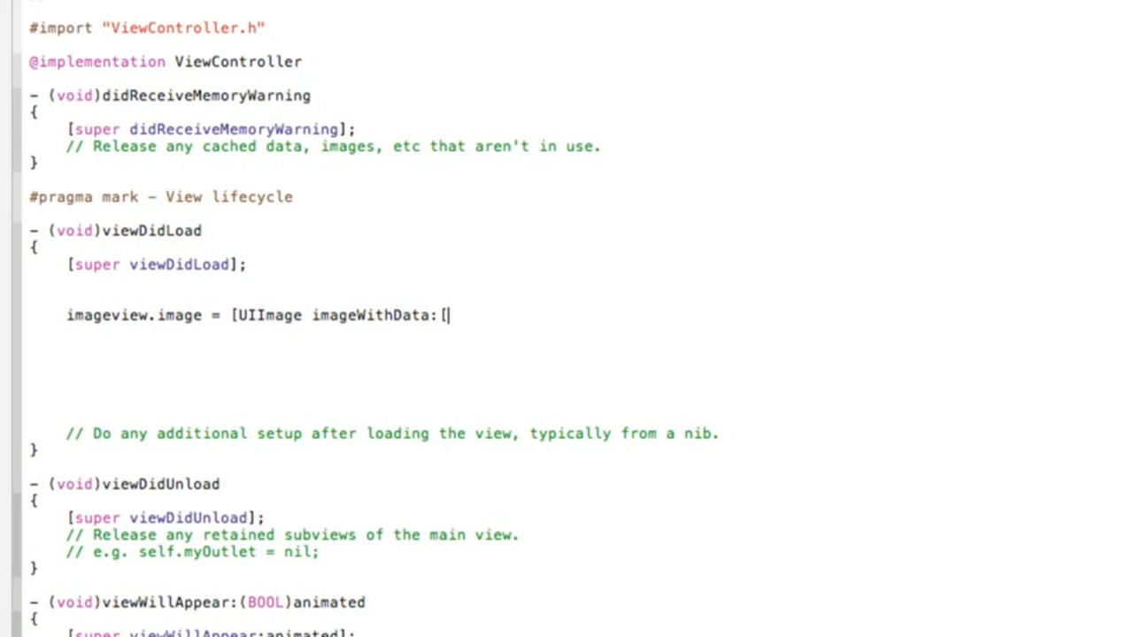
Step: Finish it with [NSData dataWithContentsOfURL:[NSURL URLWithString:@""]]]; leaving the string empty
{"action": "type", "text": "NS"}
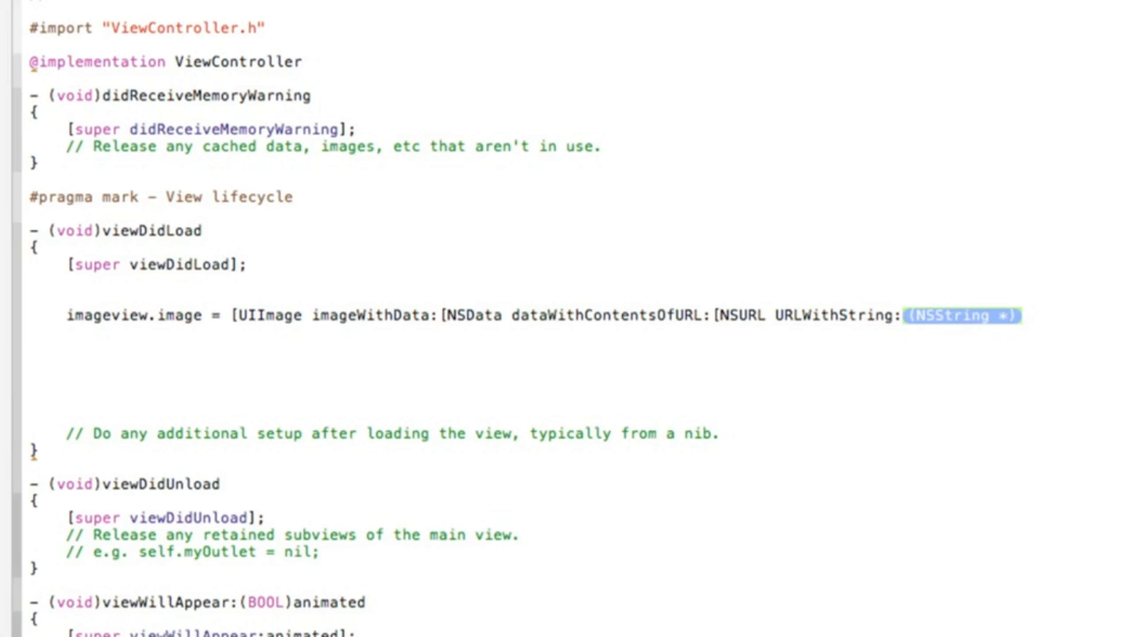
{"action": "type", "text": "@\""}
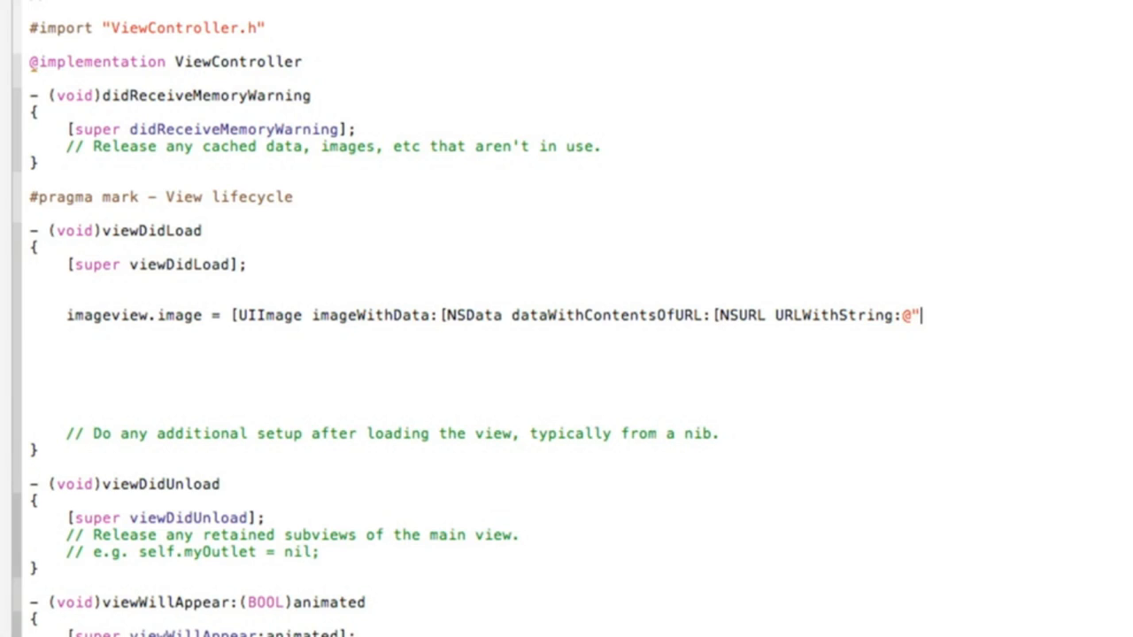
{"action": "type", "text": "\""}
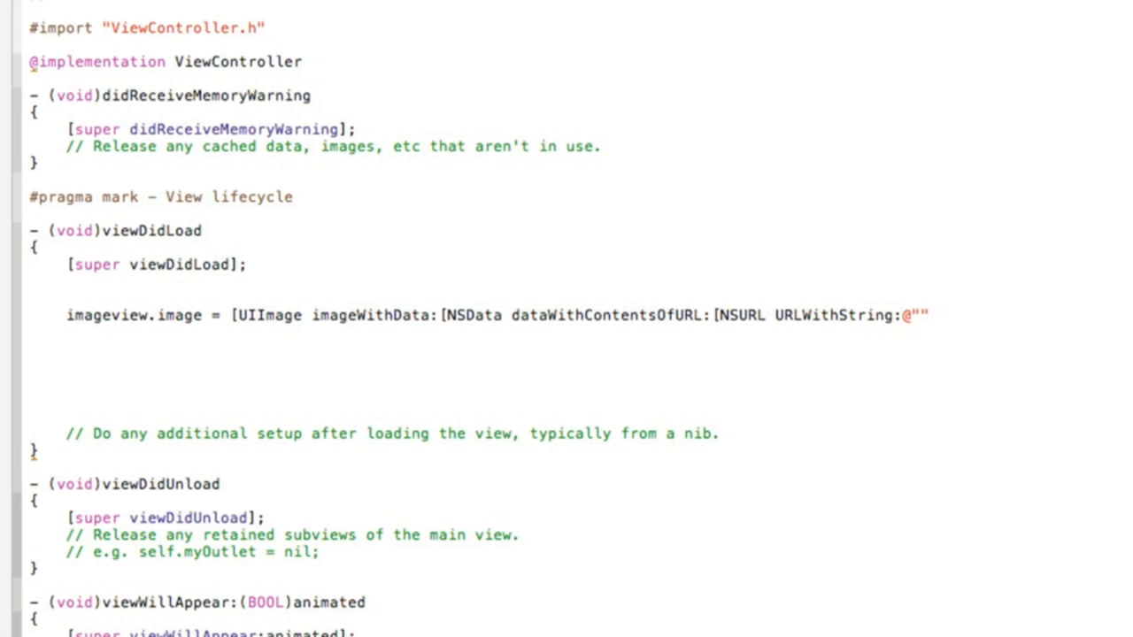
{"action": "type", "text": "]]]"}
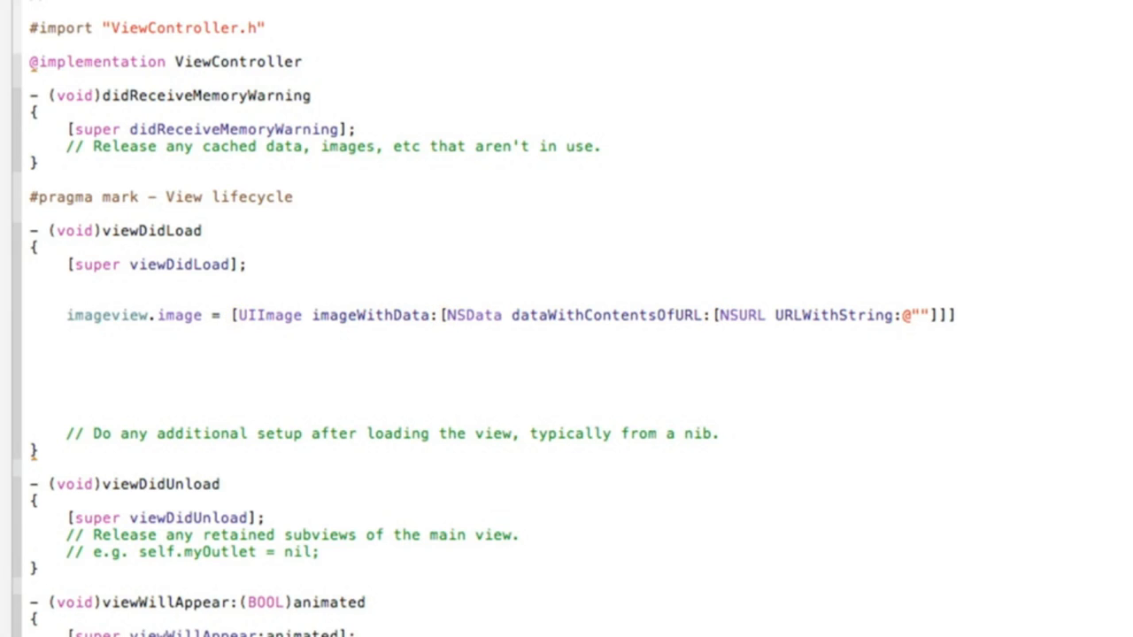
{"action": "left_click", "coordinate": [959, 315]}
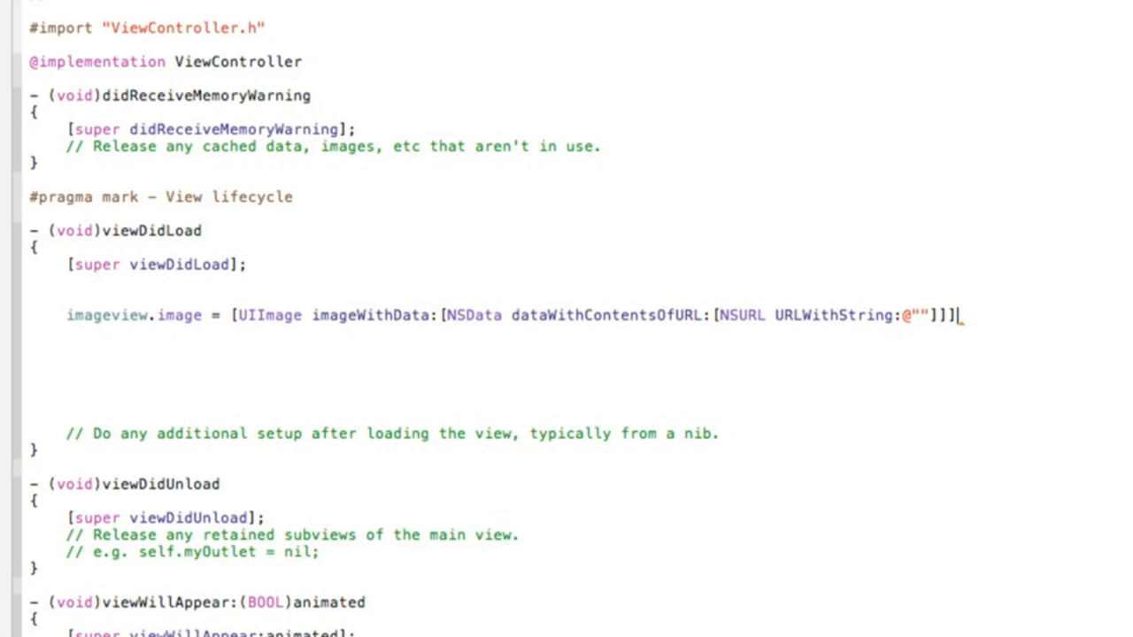
{"action": "type", "text": ";"}
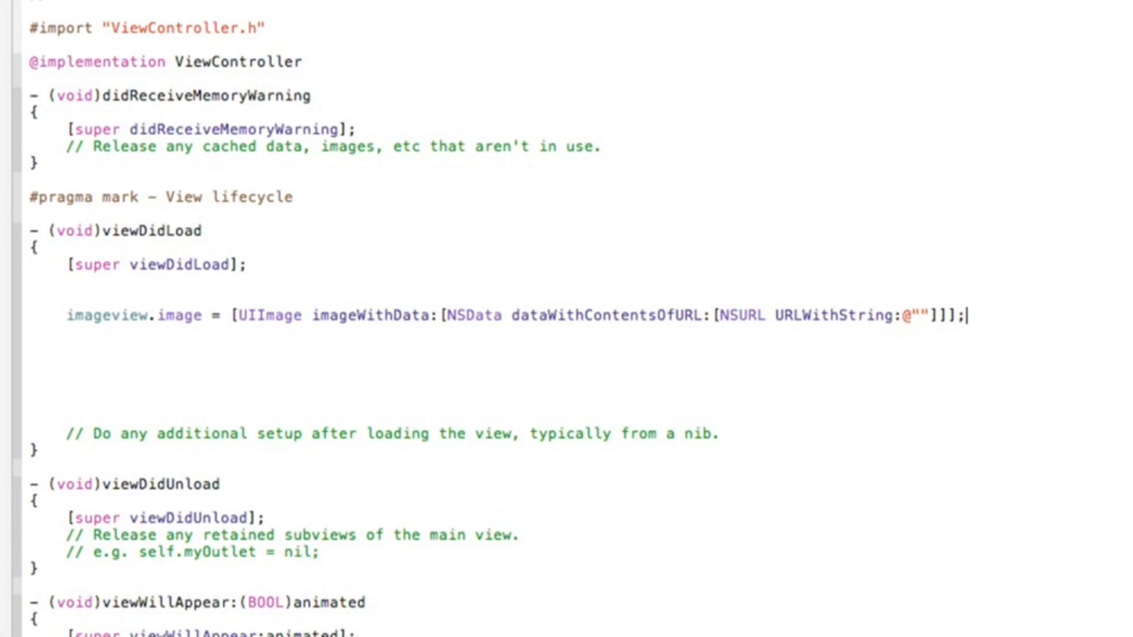
{"action": "mouse_move", "coordinate": [286, 301]}
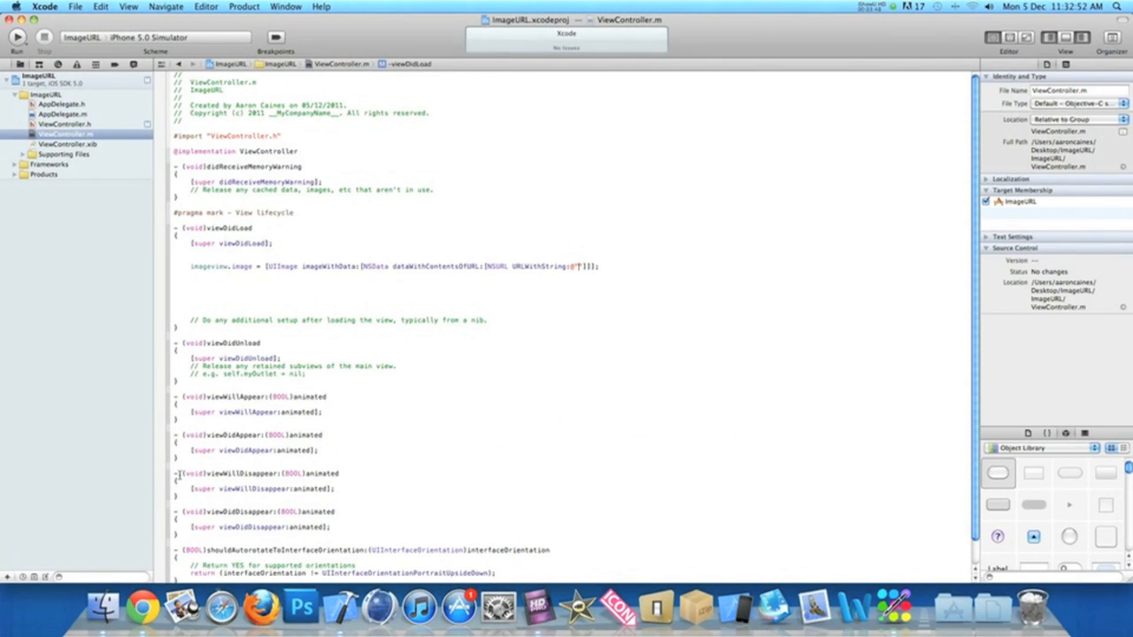
Step: In Chrome, search Google Images for iphone 4s and get an ubergizmo iPhone 4 photo's full-size address
{"action": "left_click", "coordinate": [142, 607]}
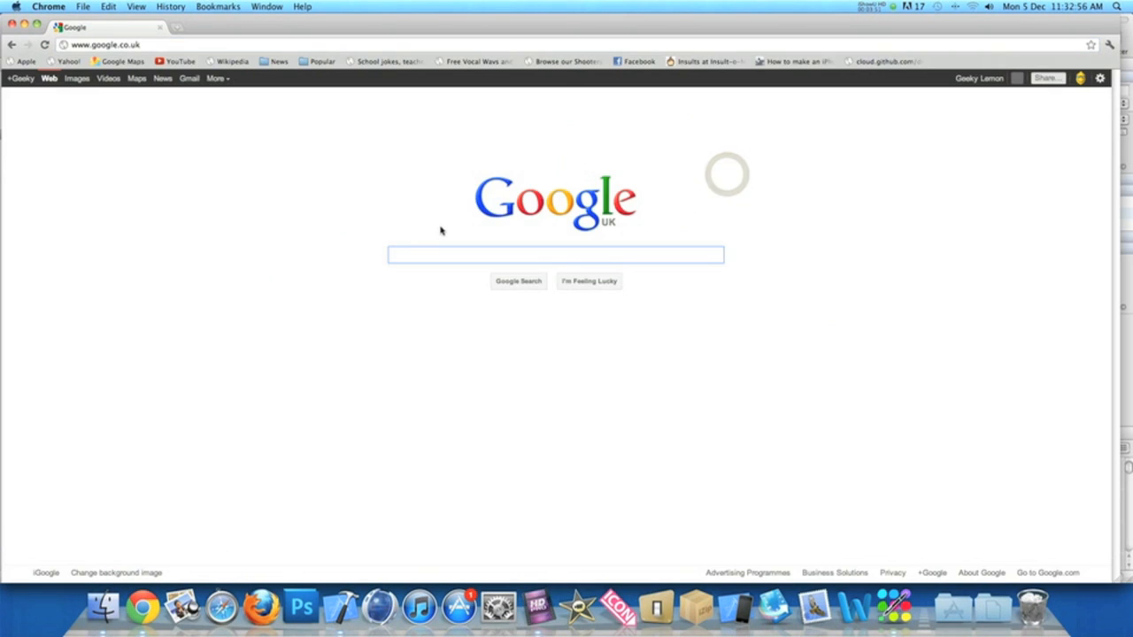
{"action": "type", "text": "iphone"}
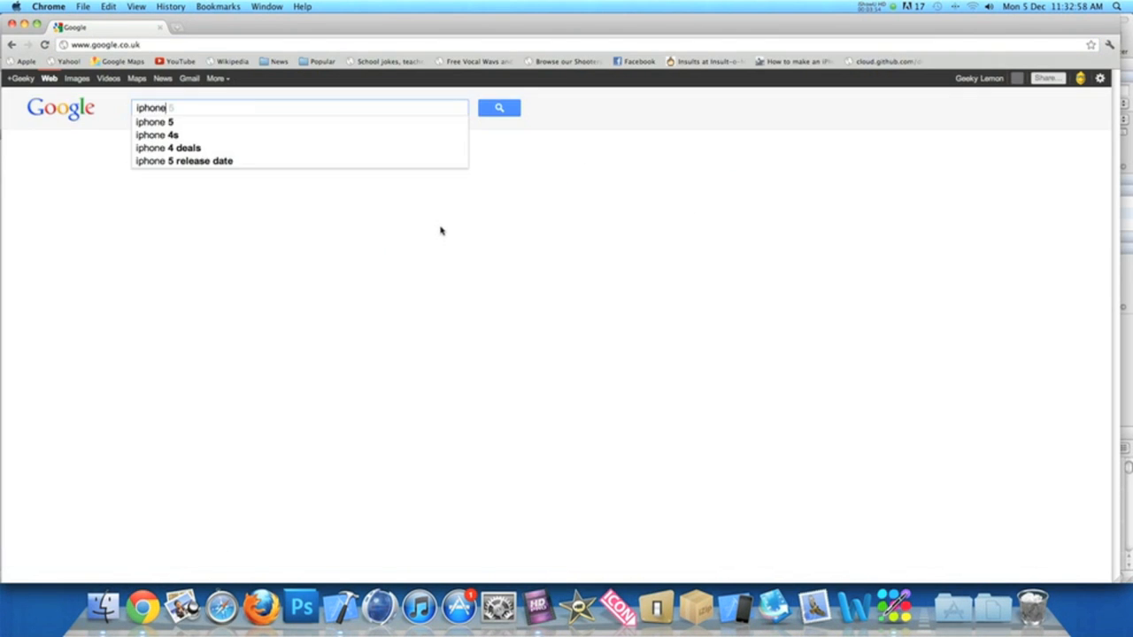
{"action": "left_click", "coordinate": [156, 135]}
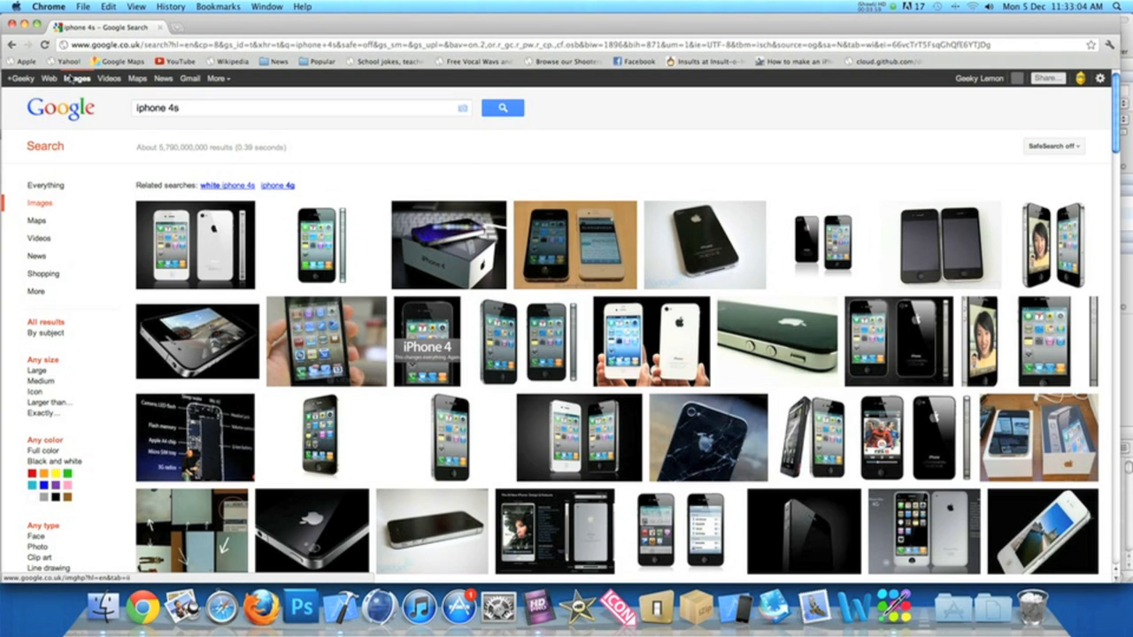
{"action": "left_click", "coordinate": [326, 341]}
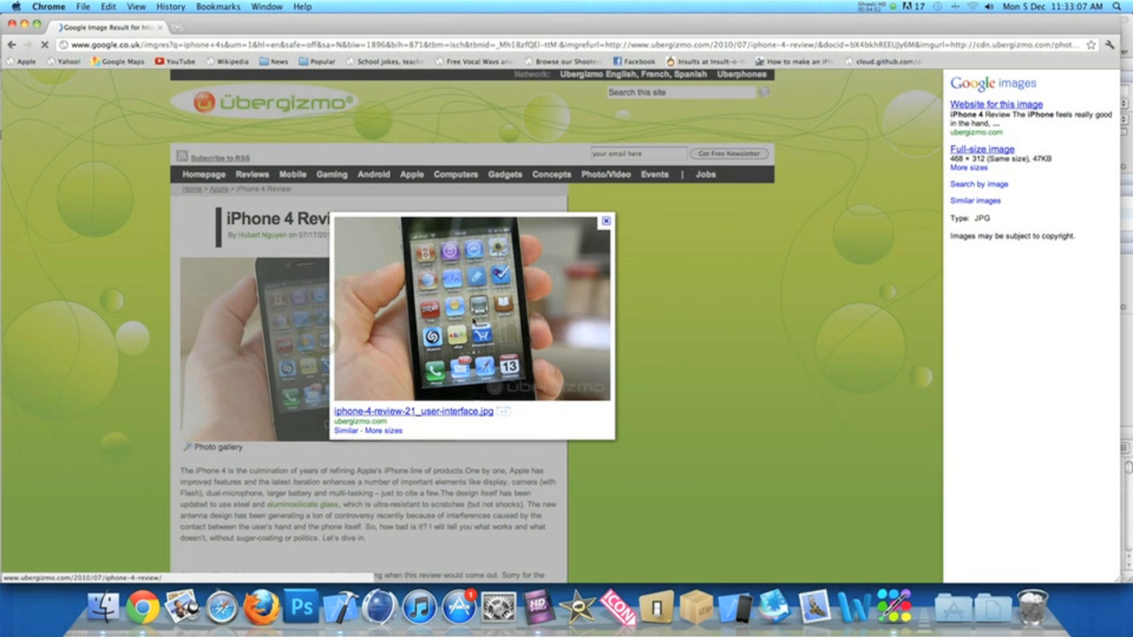
{"action": "left_click", "coordinate": [414, 410]}
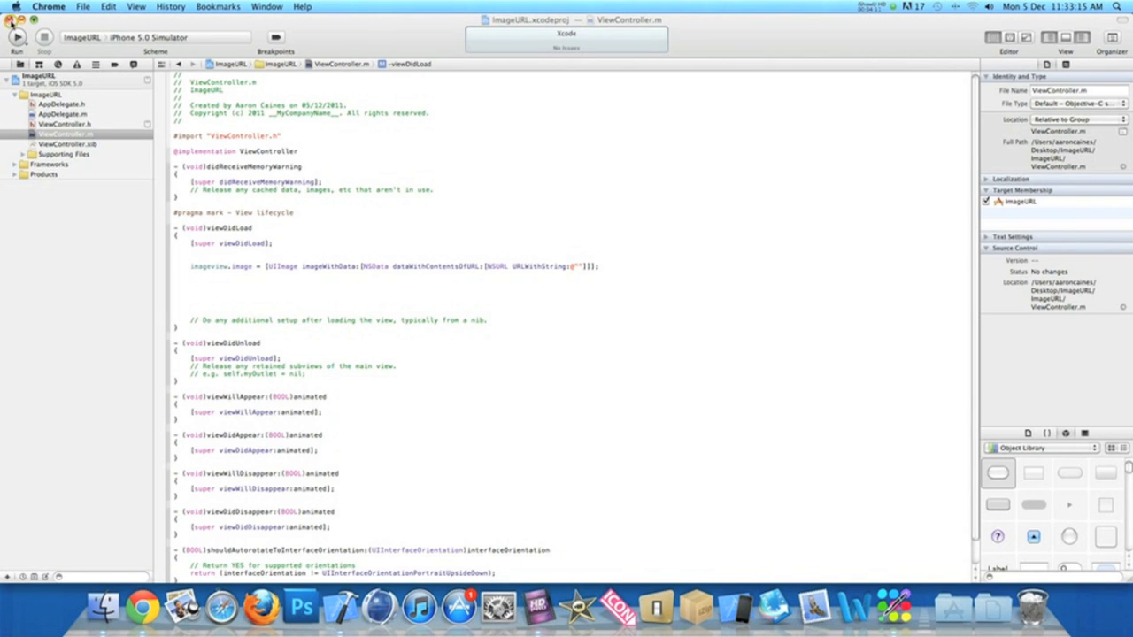
{"action": "mouse_move", "coordinate": [583, 289]}
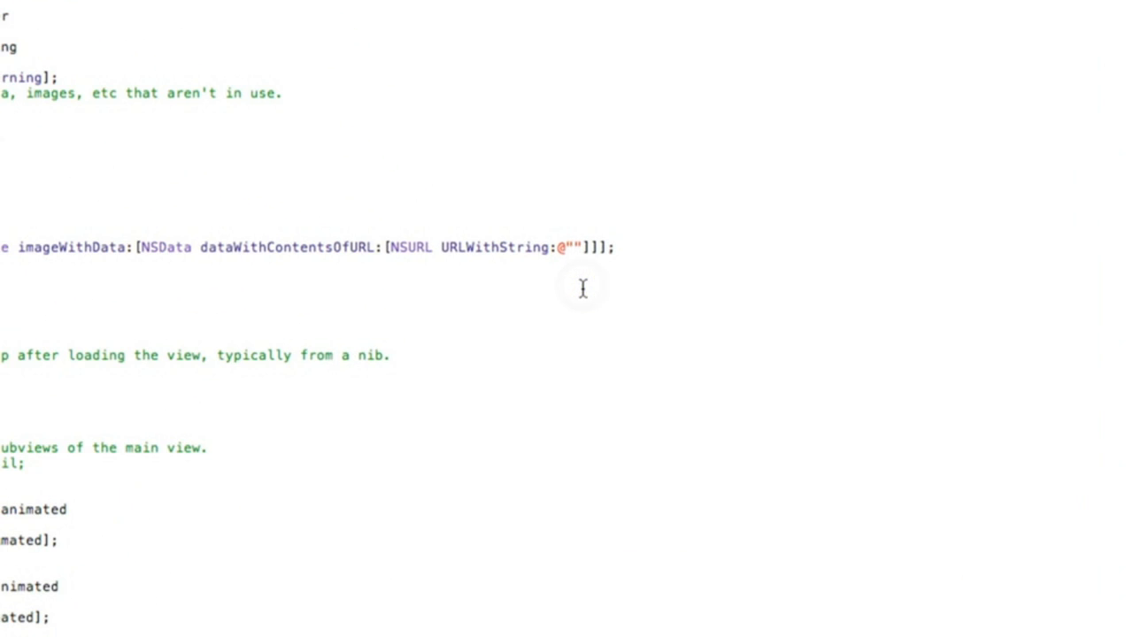
Step: Fill the NSURL string with the cdn.ubergizmo.com iphone-4-review-21_user-interface.jpg address
{"action": "type", "text": "http://cdn.ubergizmo.com/photos/2010/7/iphone-4-review-21_user-interface.jpg"}
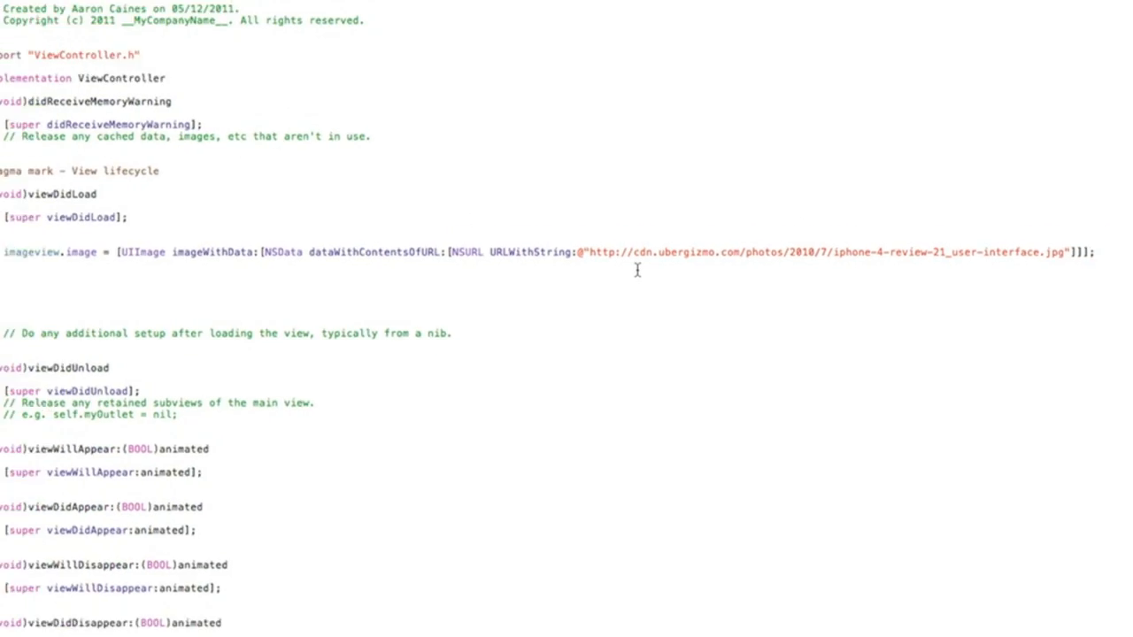
{"action": "scroll", "scroll_direction": "up", "scroll_amount": 3}
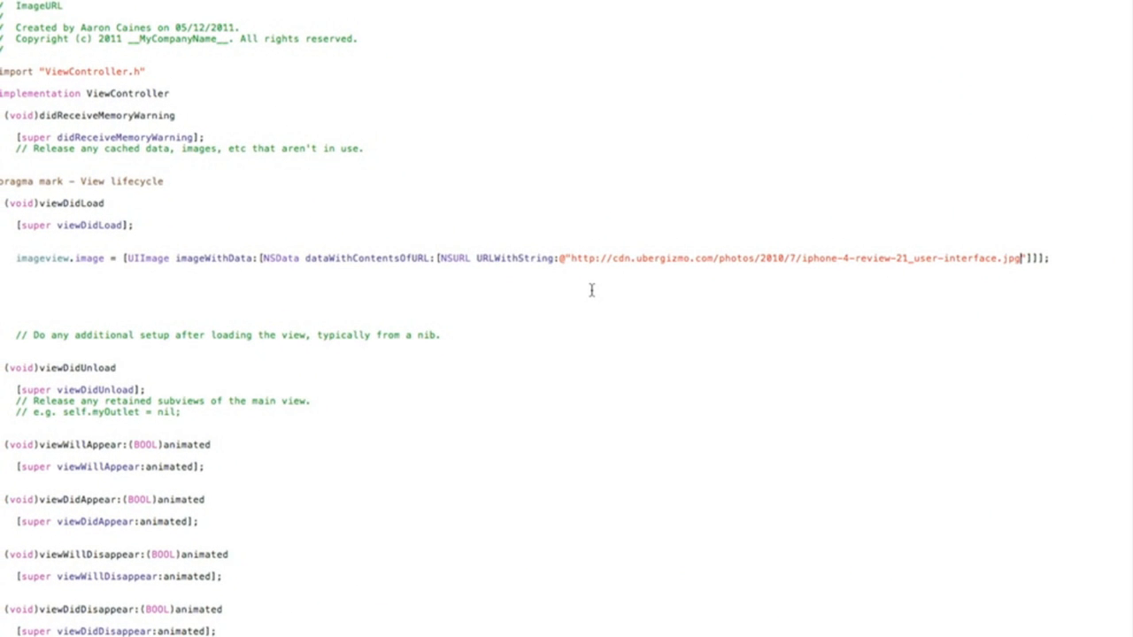
{"action": "mouse_move", "coordinate": [96, 258]}
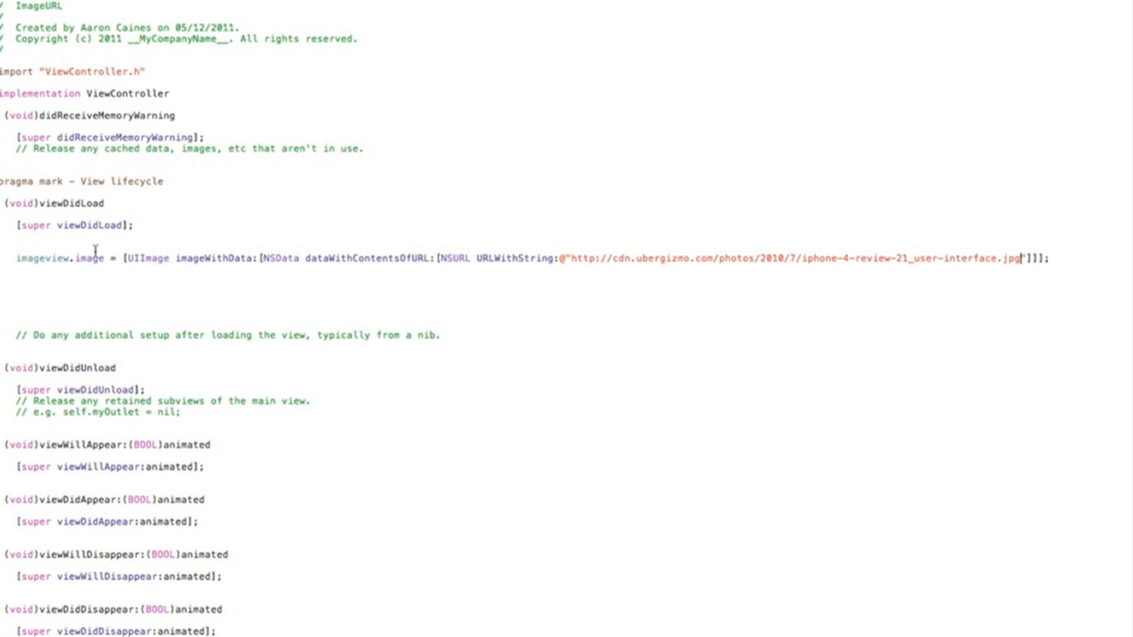
{"action": "mouse_move", "coordinate": [874, 258]}
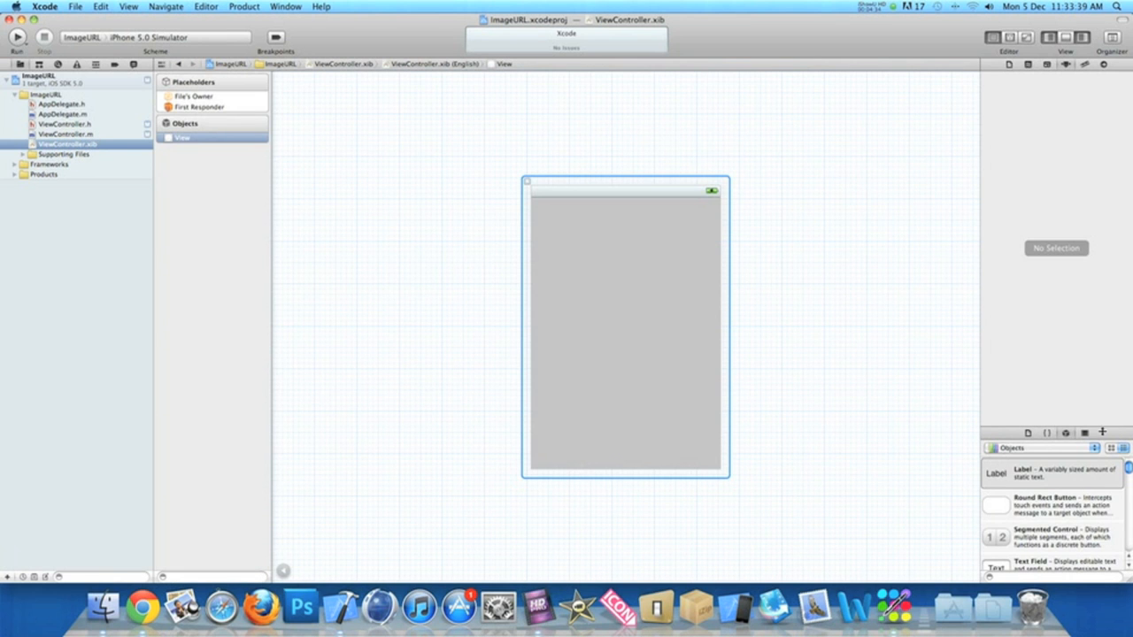
Step: Add a resized Image View to the ViewController.xib view and set its Mode to Aspect Fit
{"action": "scroll", "scroll_direction": "down", "scroll_amount": 3}
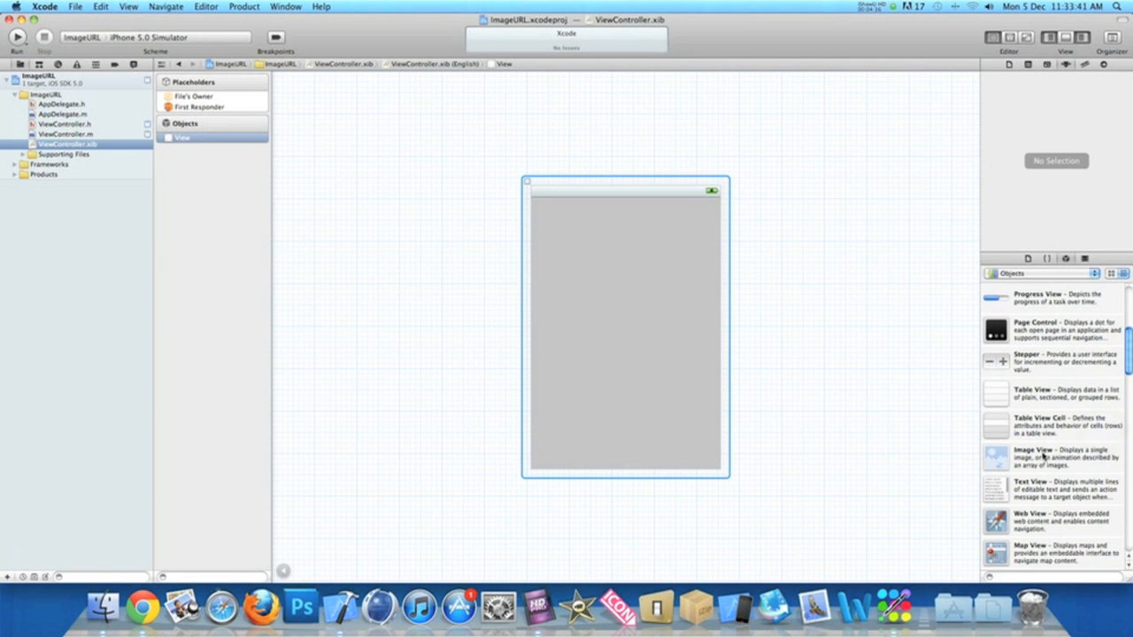
{"action": "left_click_drag", "start_coordinate": [1017, 456], "coordinate": [627, 339]}
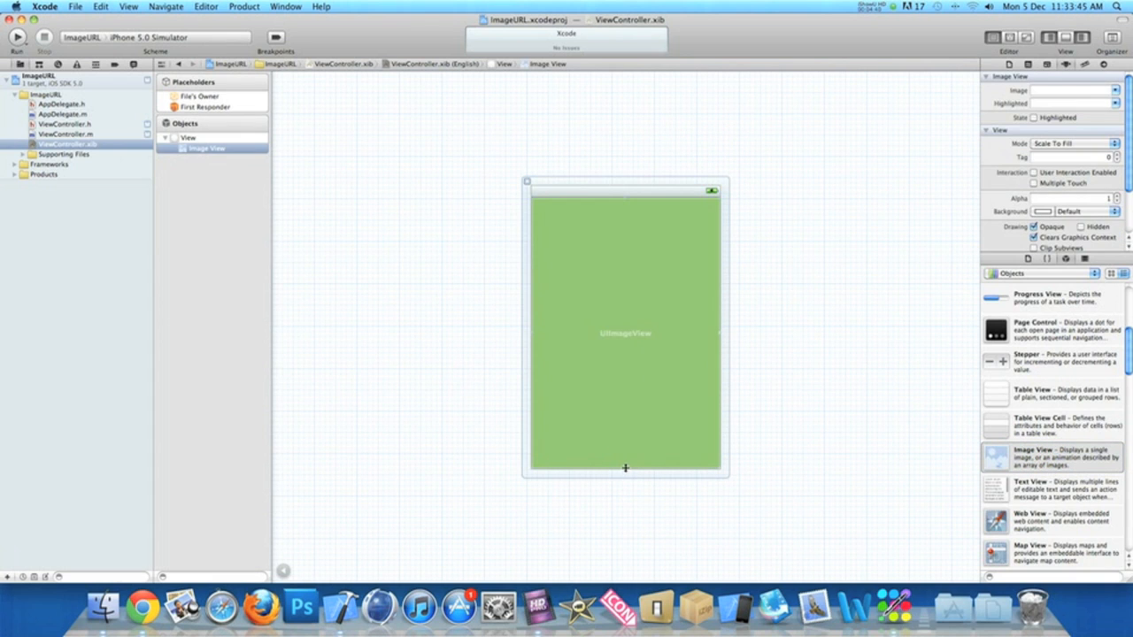
{"action": "left_click", "coordinate": [188, 138]}
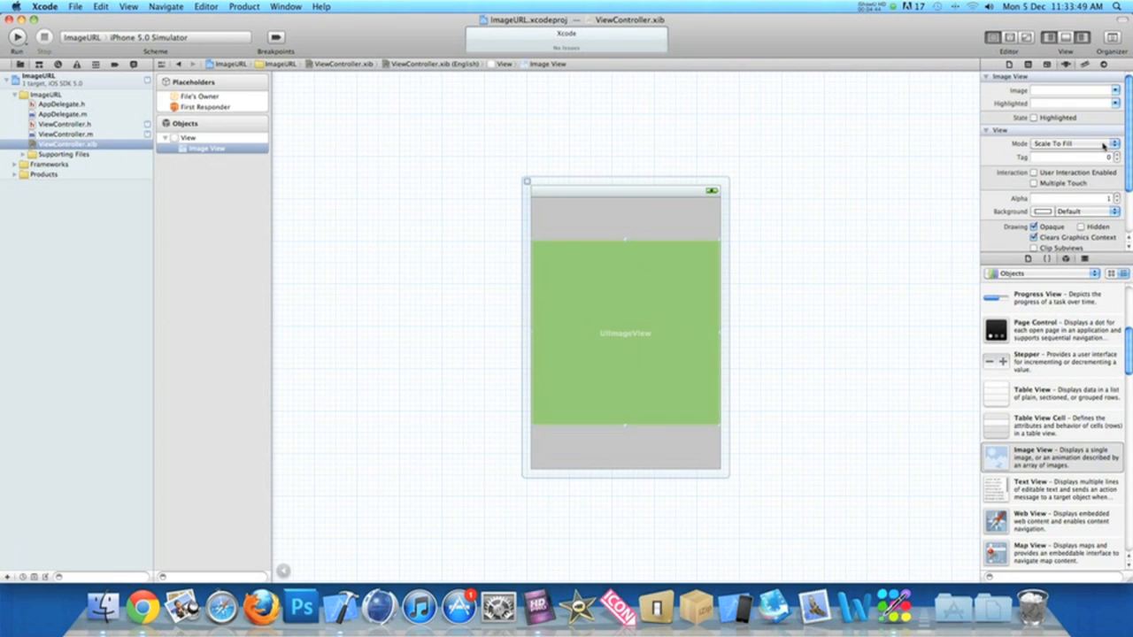
{"action": "left_click", "coordinate": [1101, 144]}
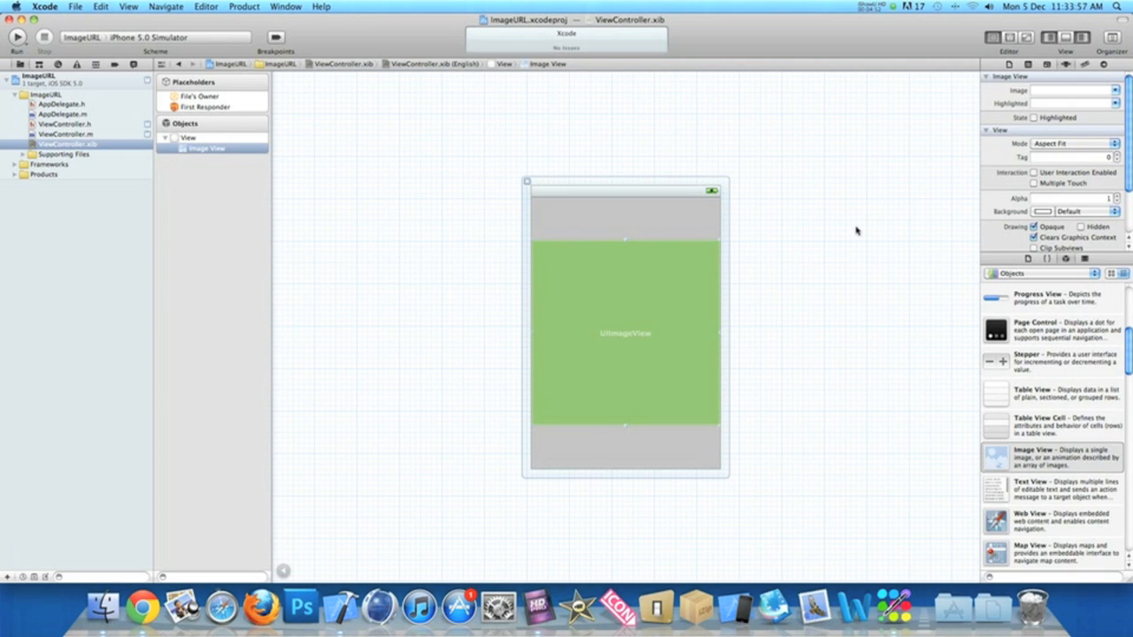
{"action": "mouse_move", "coordinate": [194, 101]}
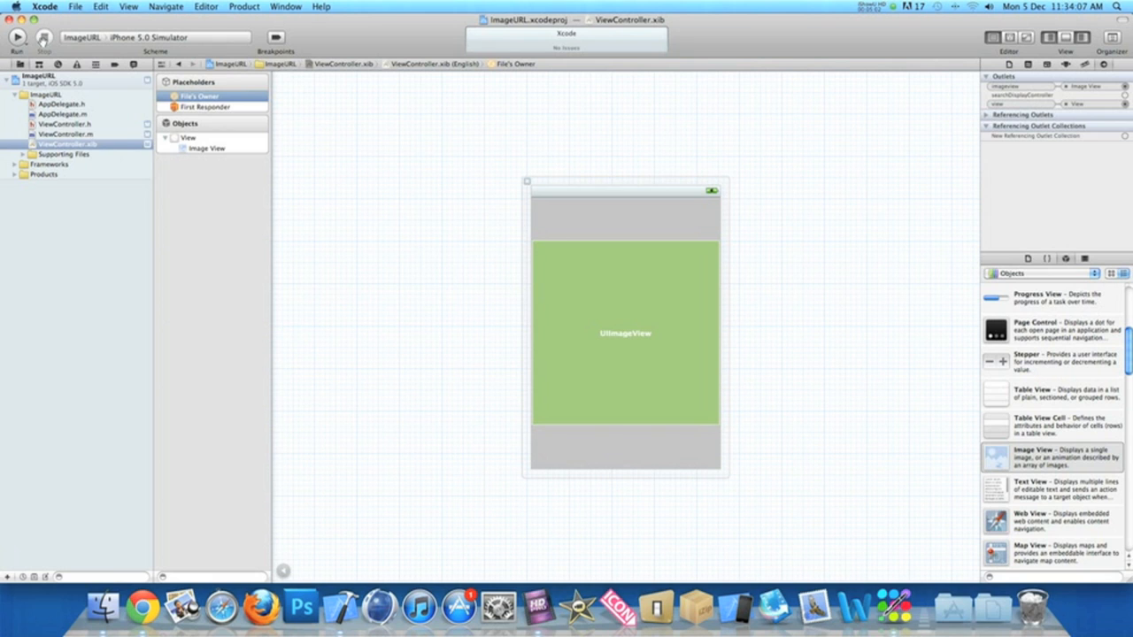
Step: Build and run ImageURL in the iPhone 5.0 Simulator
{"action": "left_click", "coordinate": [16, 36]}
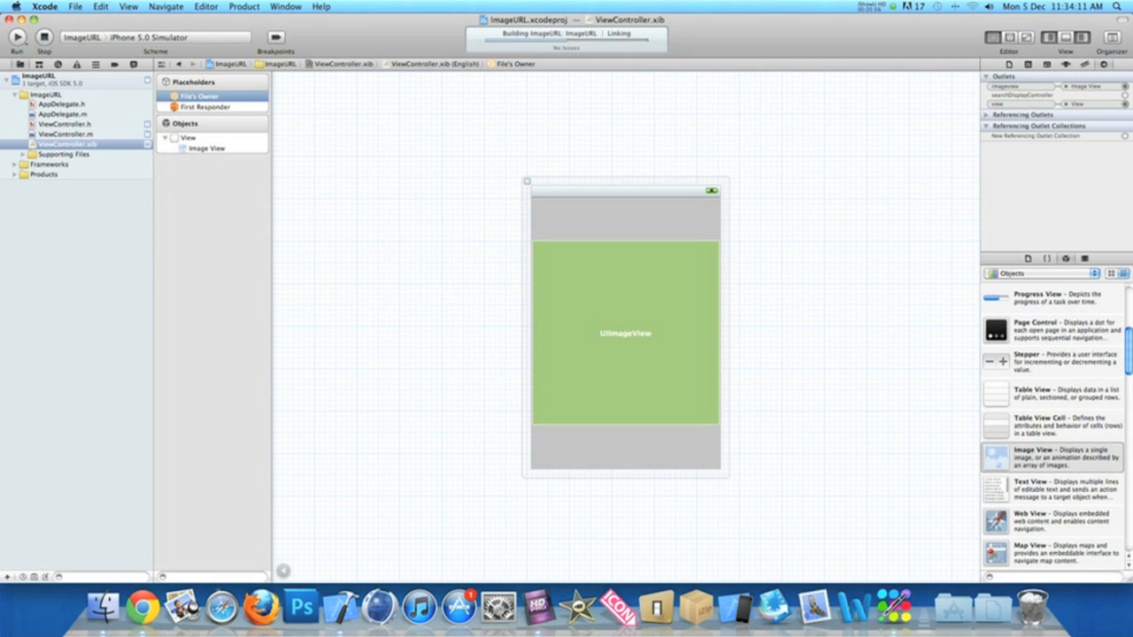
{"action": "left_click", "coordinate": [17, 35]}
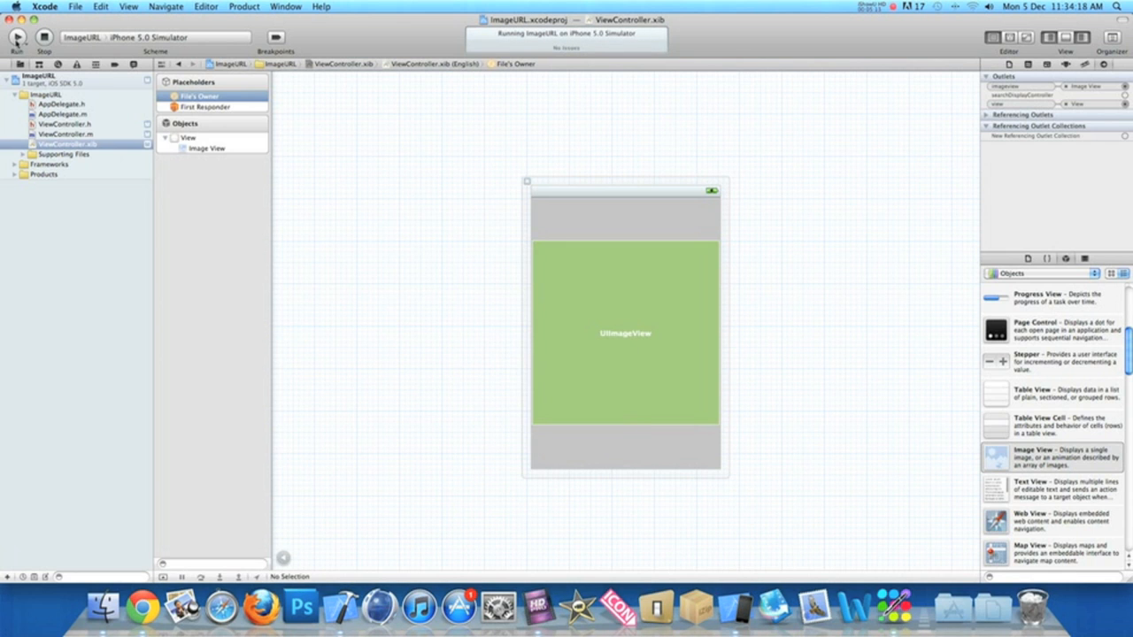
{"action": "left_click", "coordinate": [16, 37]}
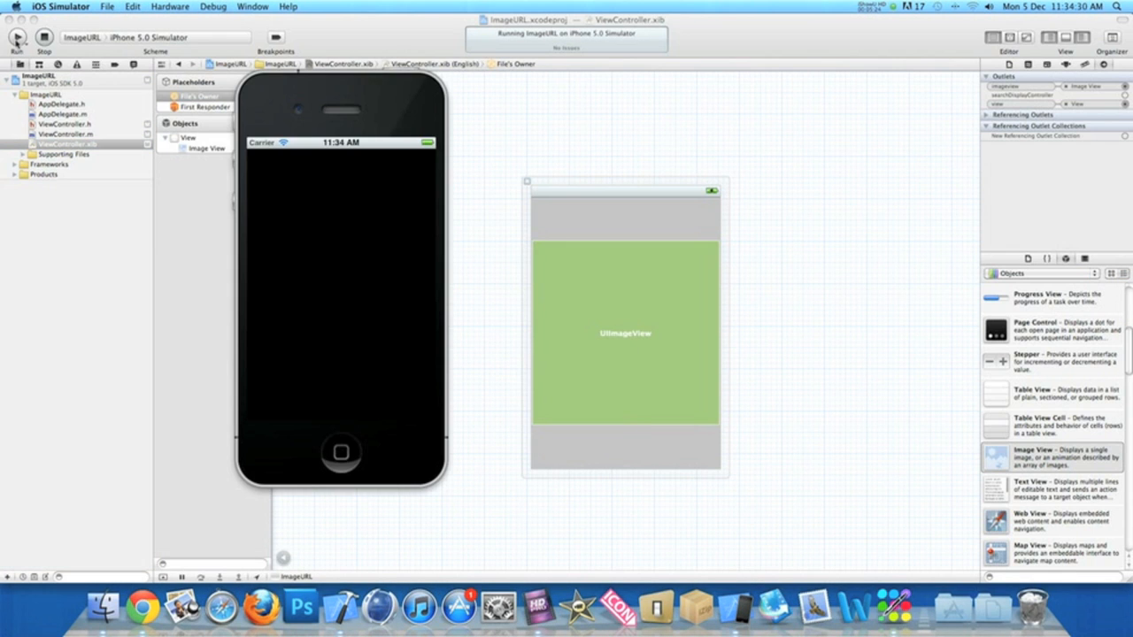